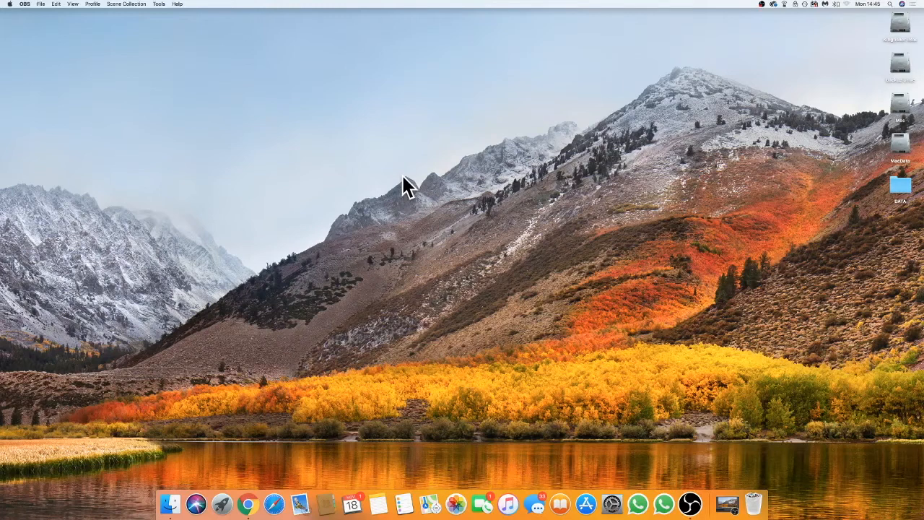
mouse_move(357, 163)
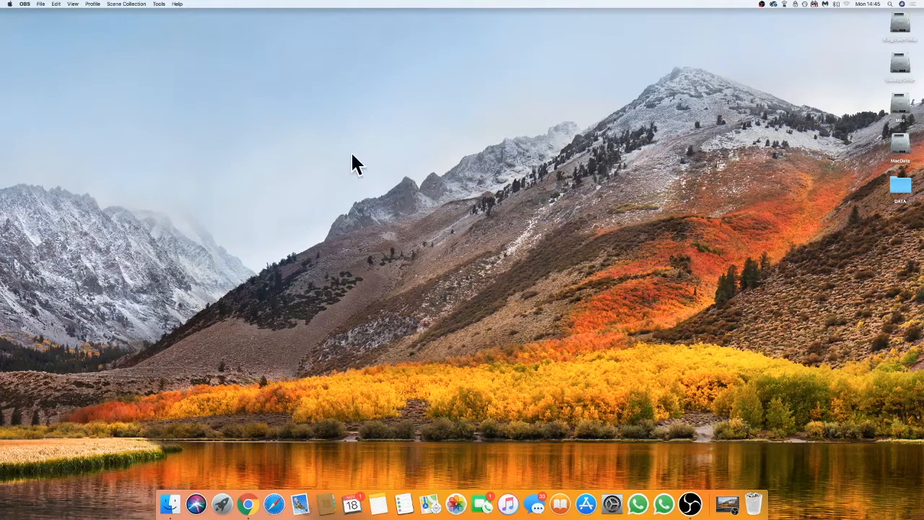
mouse_move(22, 22)
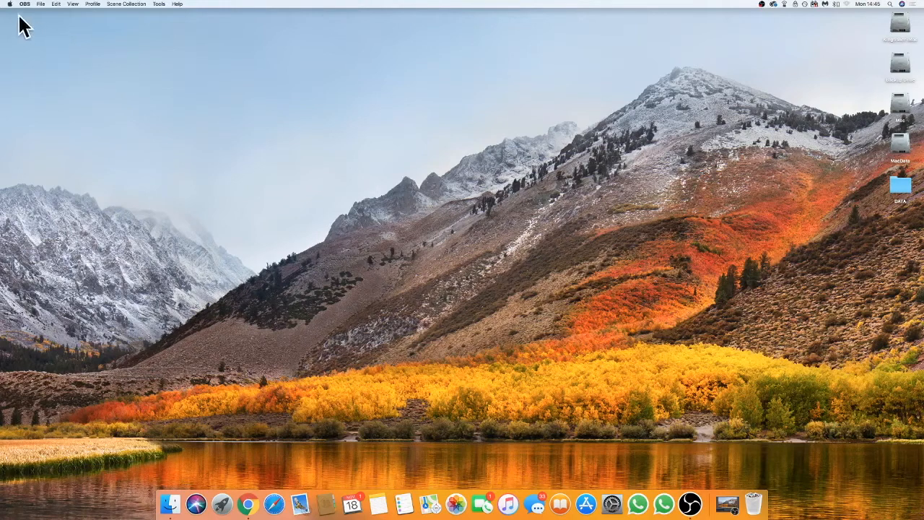
Open the Apple menu in the menu bar's top-left corner.
left_click(10, 5)
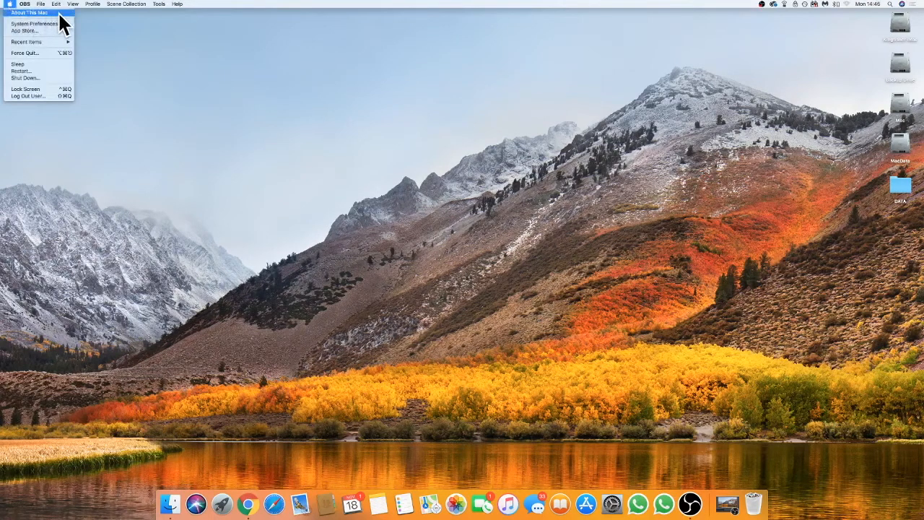
Choose About This Mac to view the macOS High Sierra hardware overview.
left_click(30, 12)
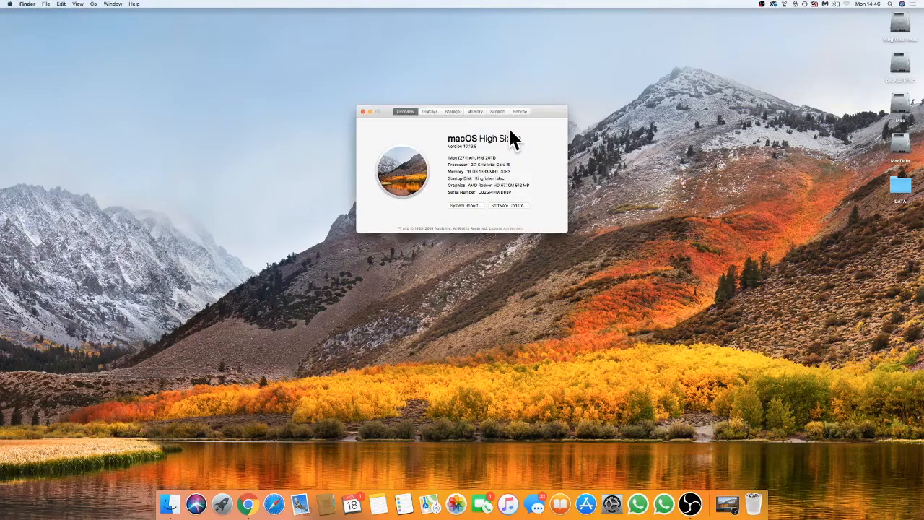
mouse_move(466, 159)
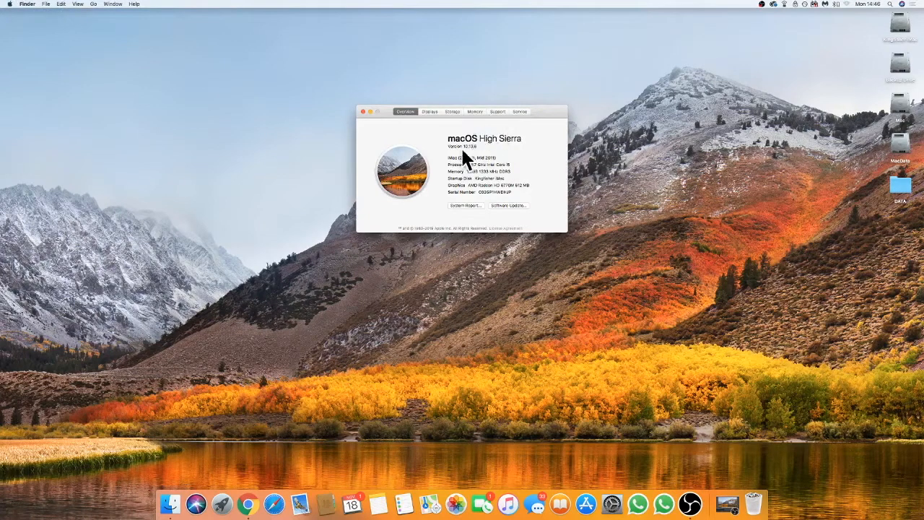
mouse_move(462, 177)
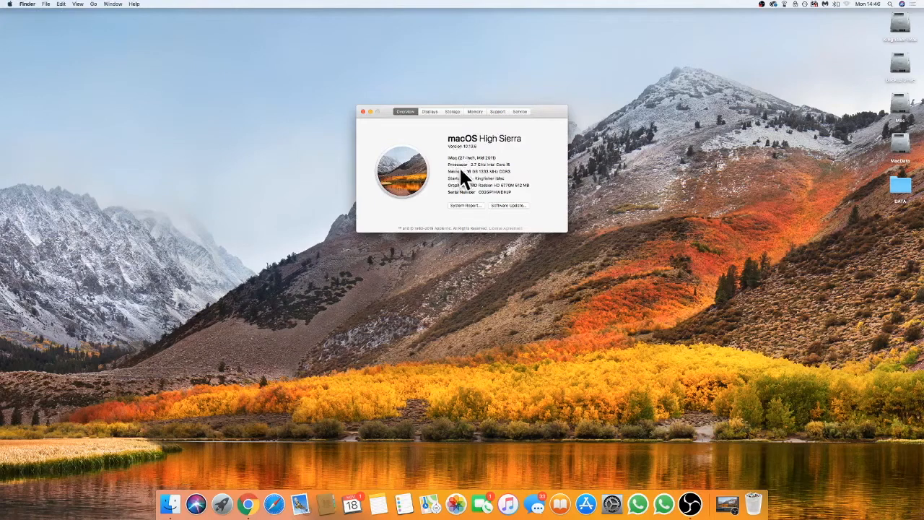
mouse_move(475, 184)
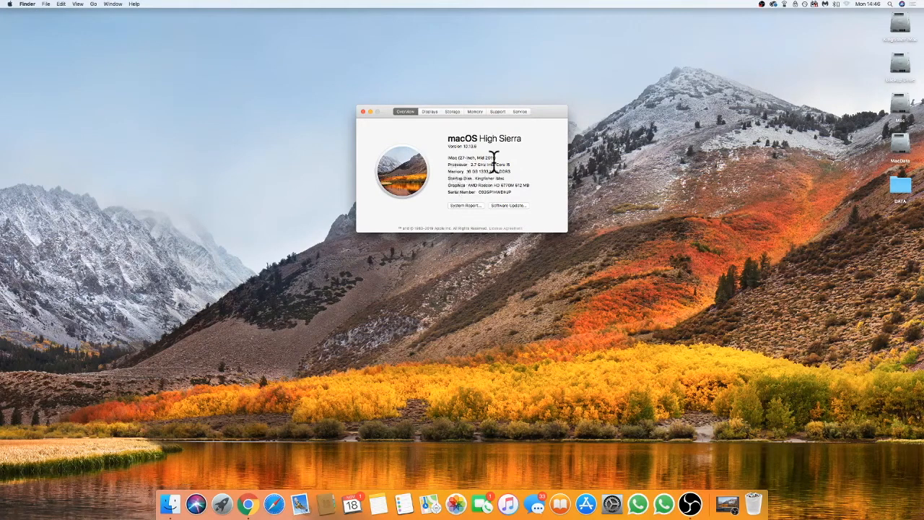
mouse_move(535, 167)
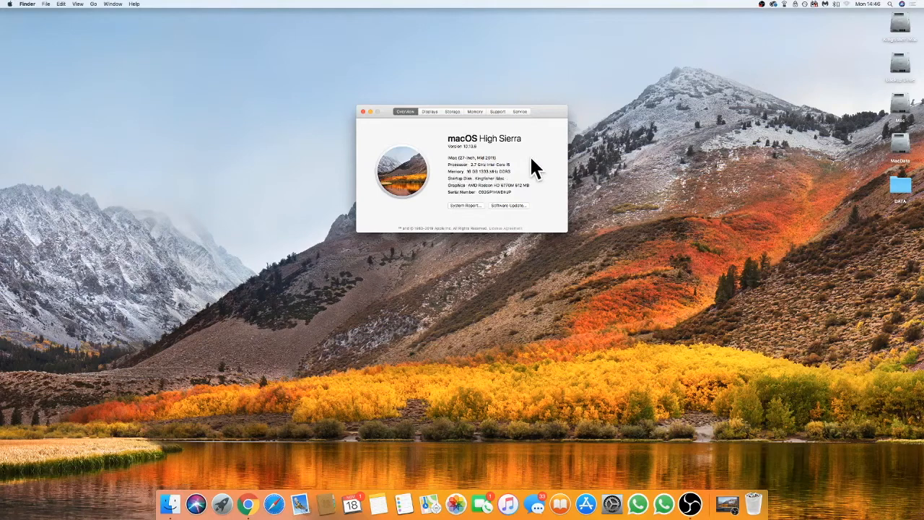
mouse_move(509, 162)
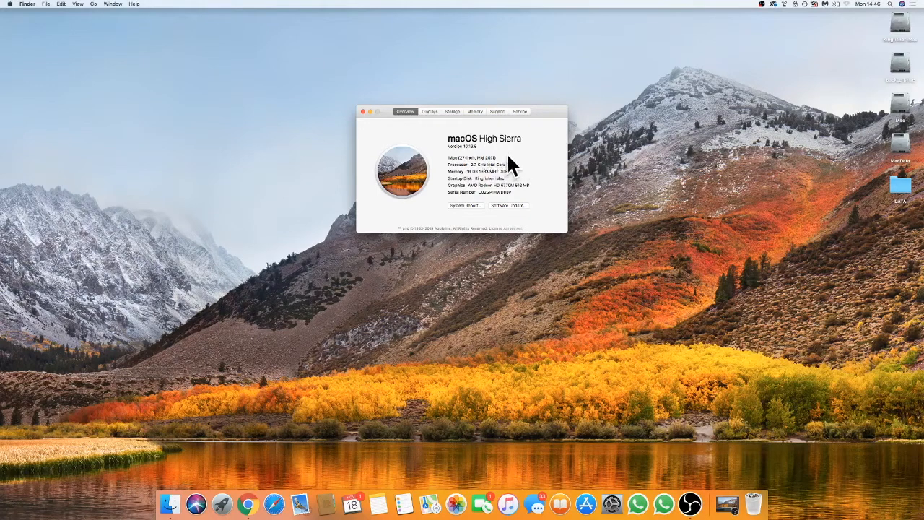
mouse_move(514, 162)
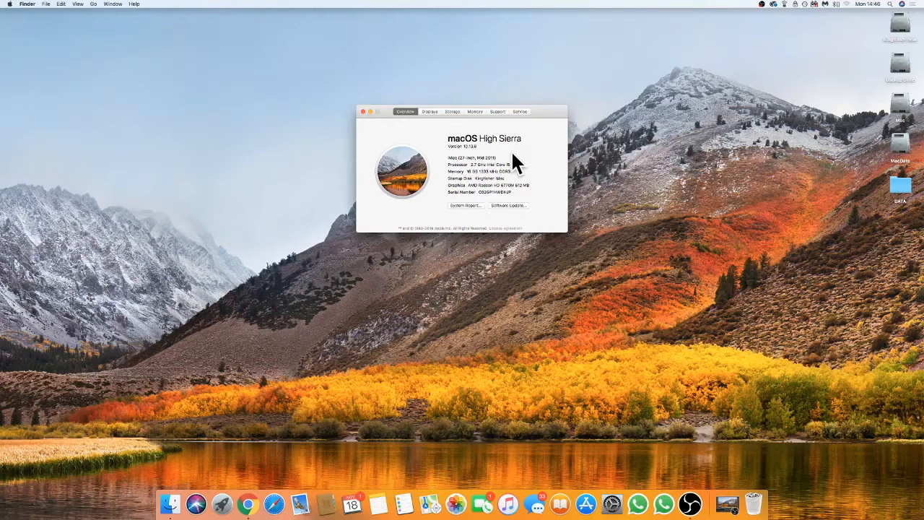
mouse_move(448, 143)
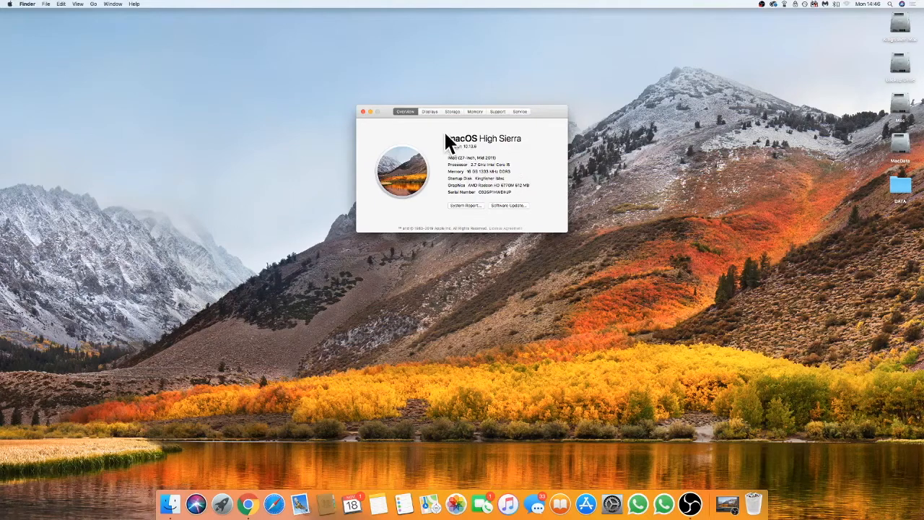
mouse_move(451, 123)
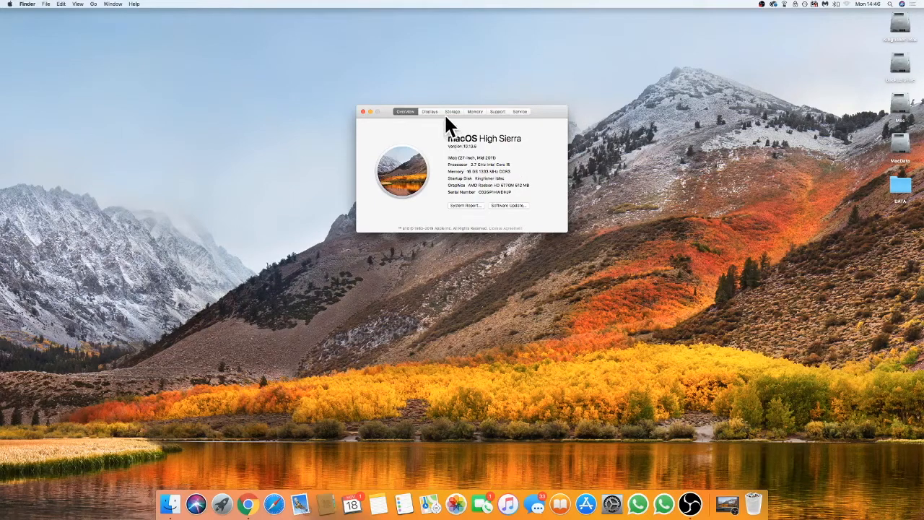
mouse_move(458, 130)
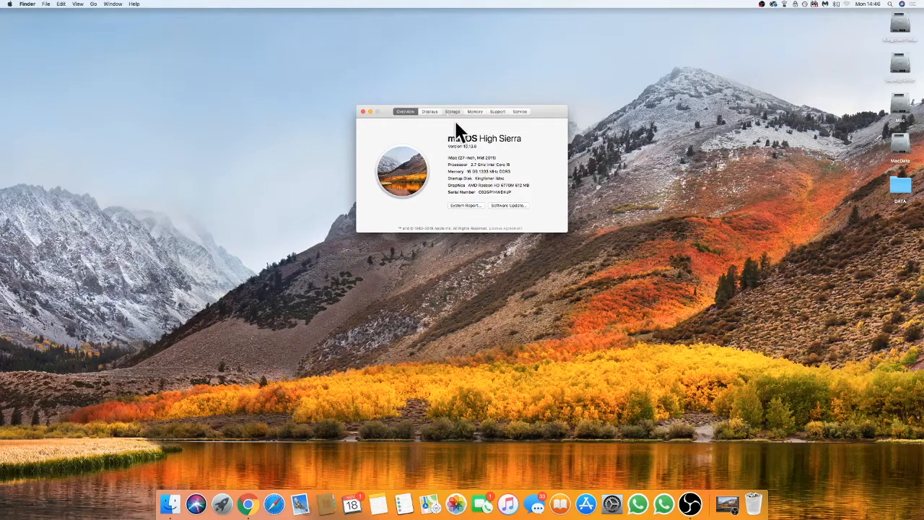
Show the Storage view for Kingfisher iMac, MacData, Mac and Backup Drive.
left_click(453, 111)
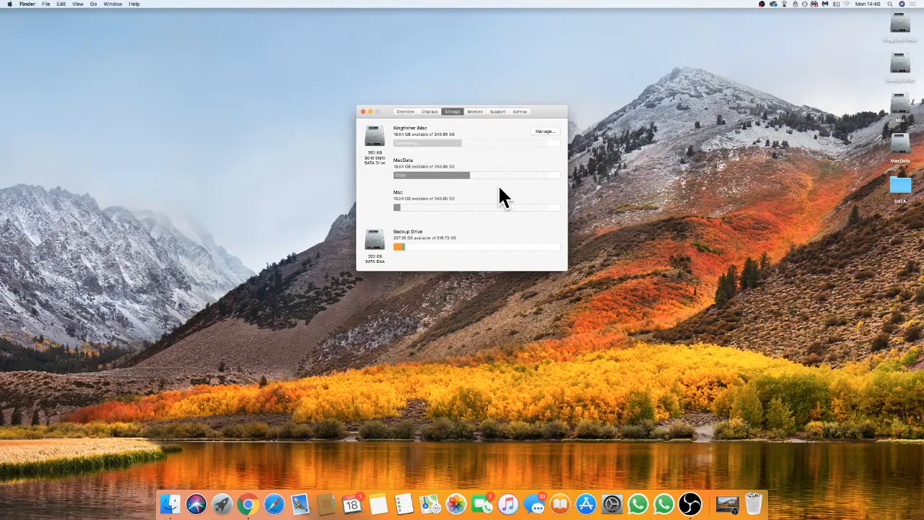
mouse_move(379, 256)
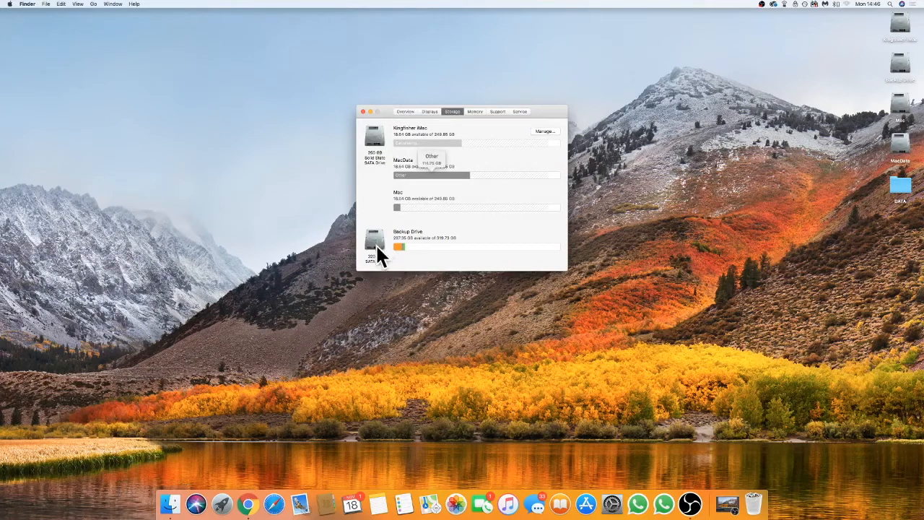
mouse_move(411, 246)
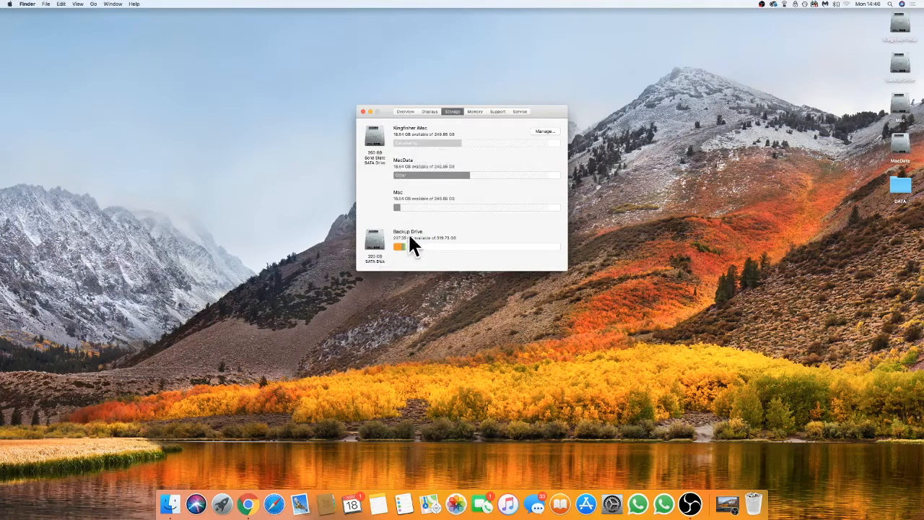
mouse_move(379, 148)
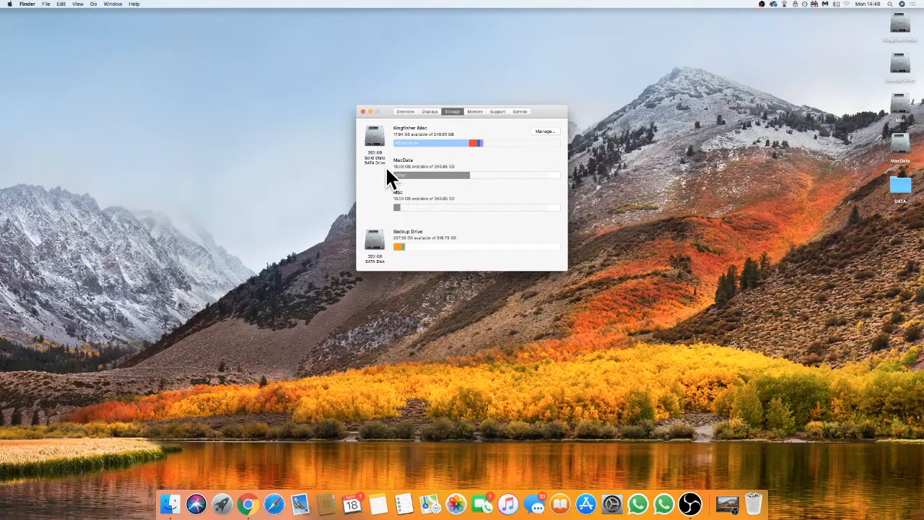
mouse_move(441, 142)
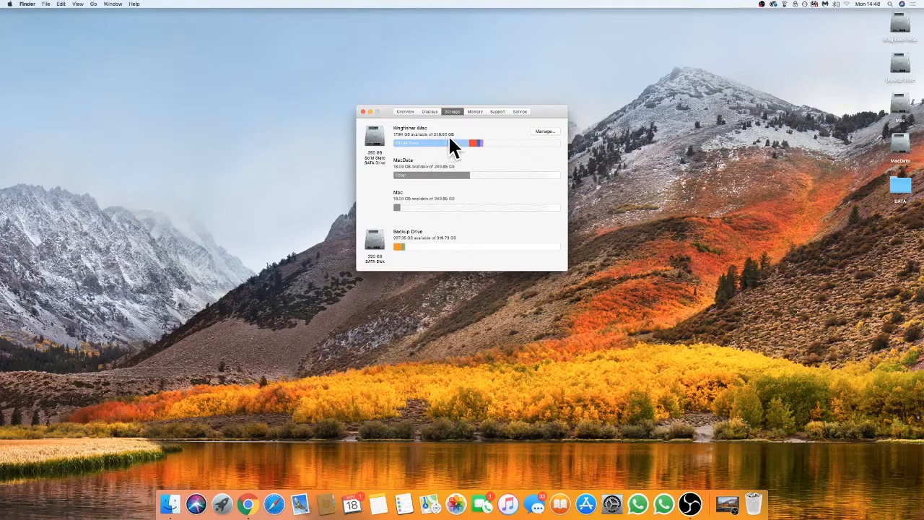
mouse_move(403, 146)
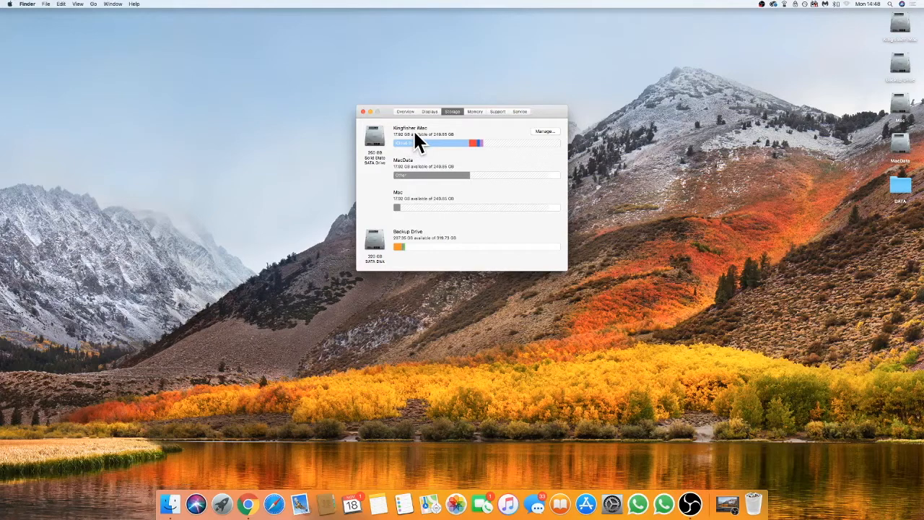
mouse_move(437, 148)
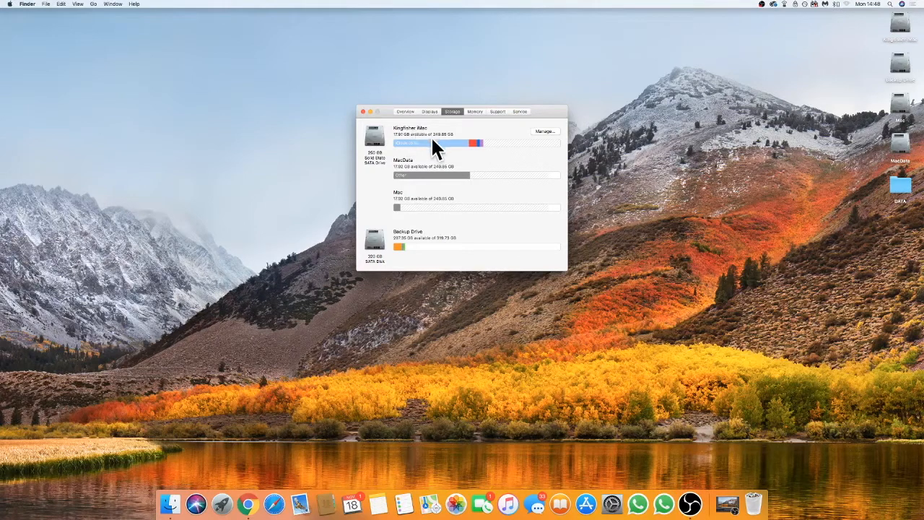
mouse_move(401, 147)
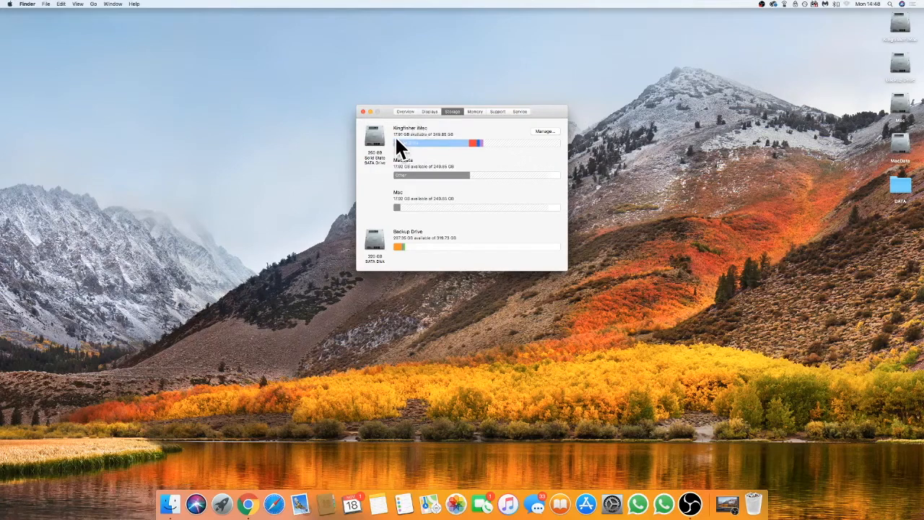